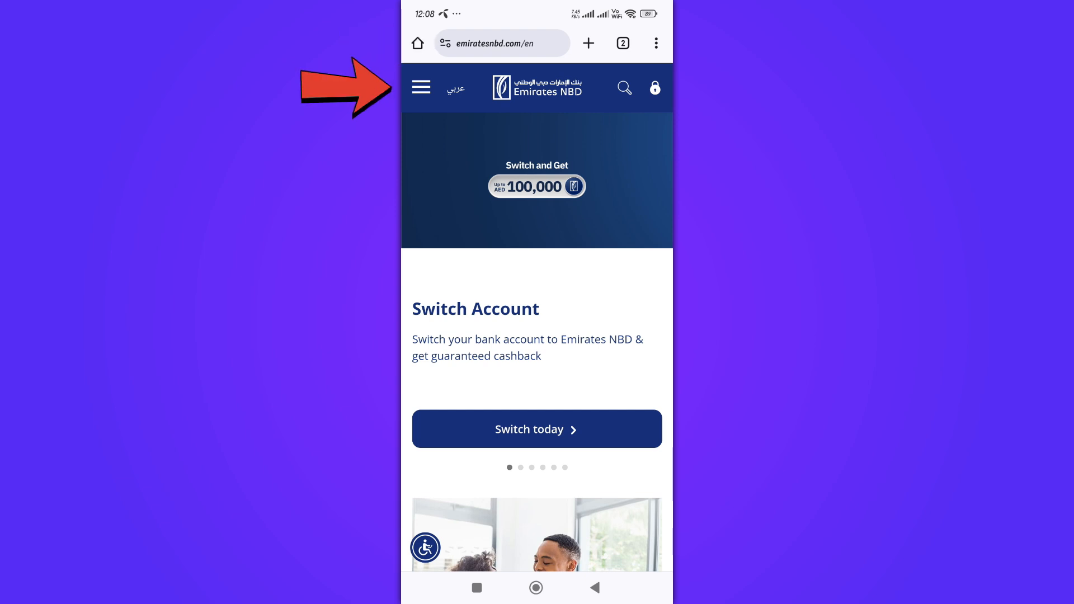
# - Navigate from the site menu through Personal accounts to the Savings Accounts page
pyautogui.click(420, 87)
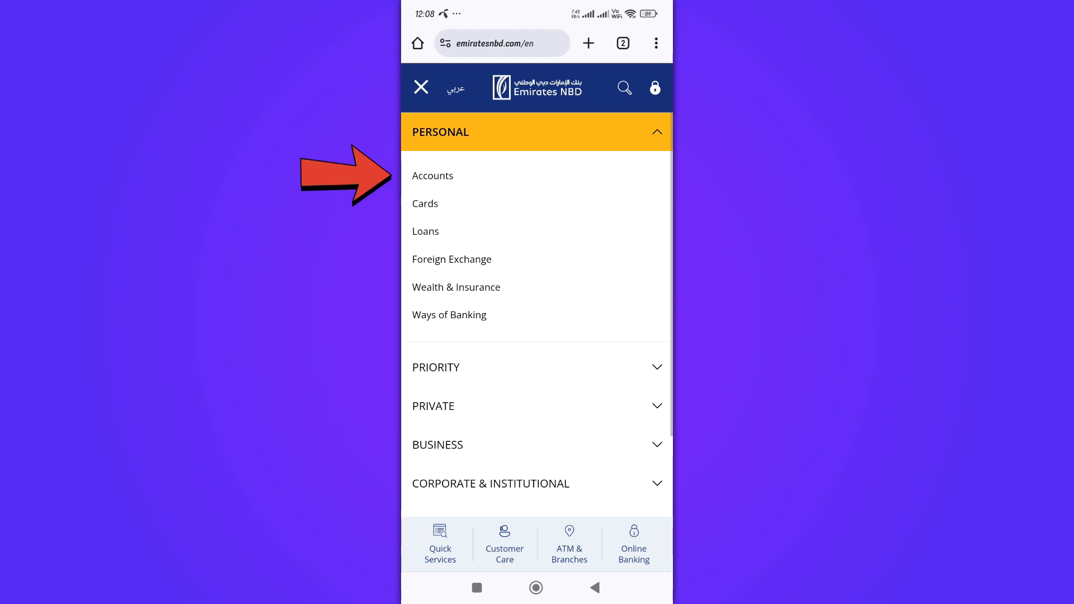
pyautogui.click(433, 175)
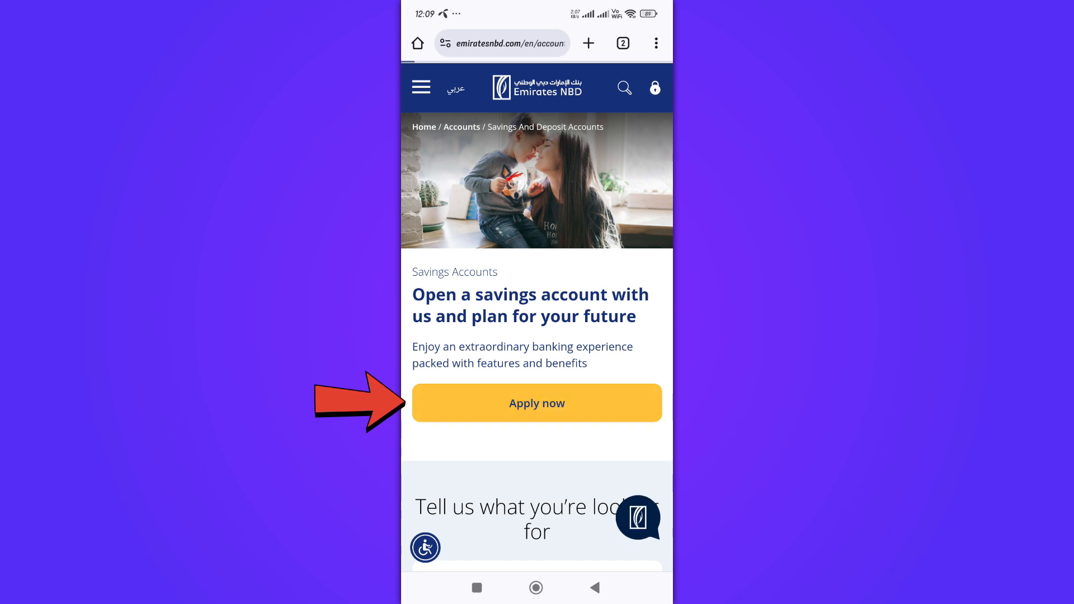
# - Start the savings account application and scroll down to the contact fields
pyautogui.click(537, 402)
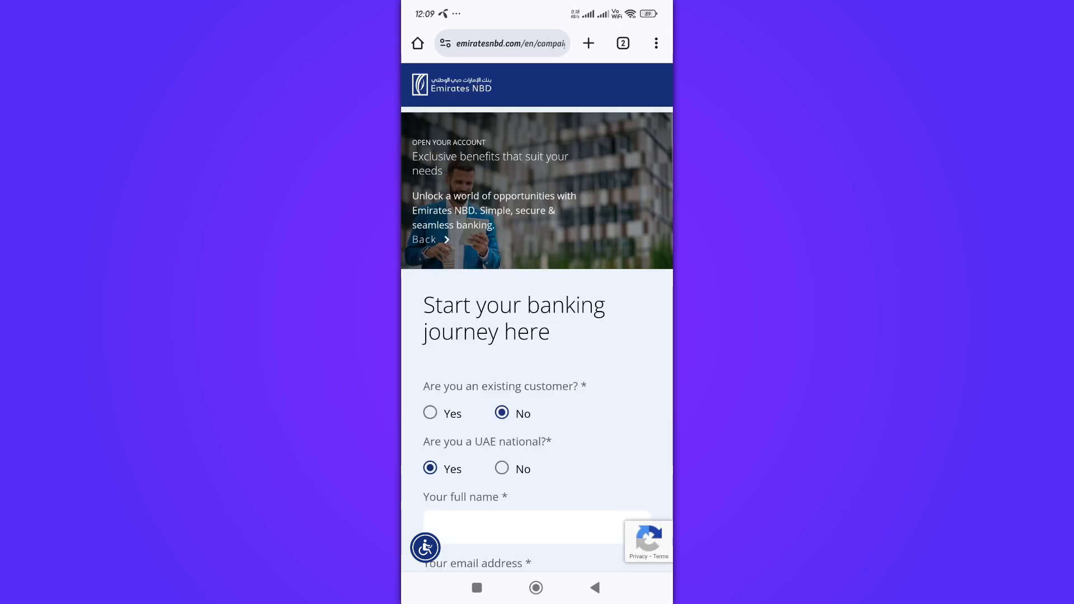
pyautogui.scroll(-3)
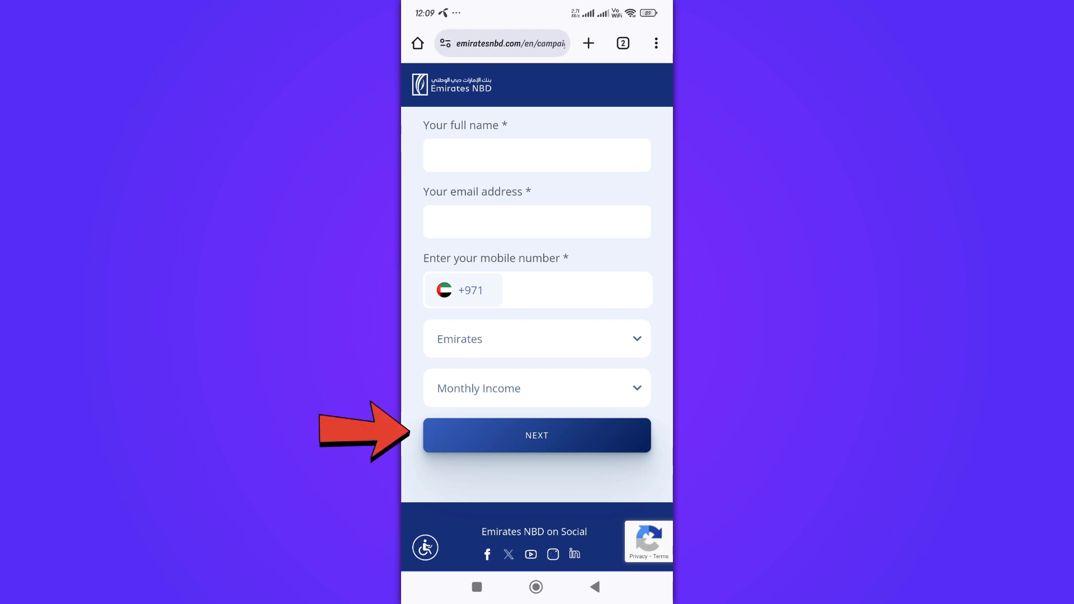
# - Submit the form with NEXT to reach the 'Thank you for your interest' branch-visit page
pyautogui.click(537, 435)
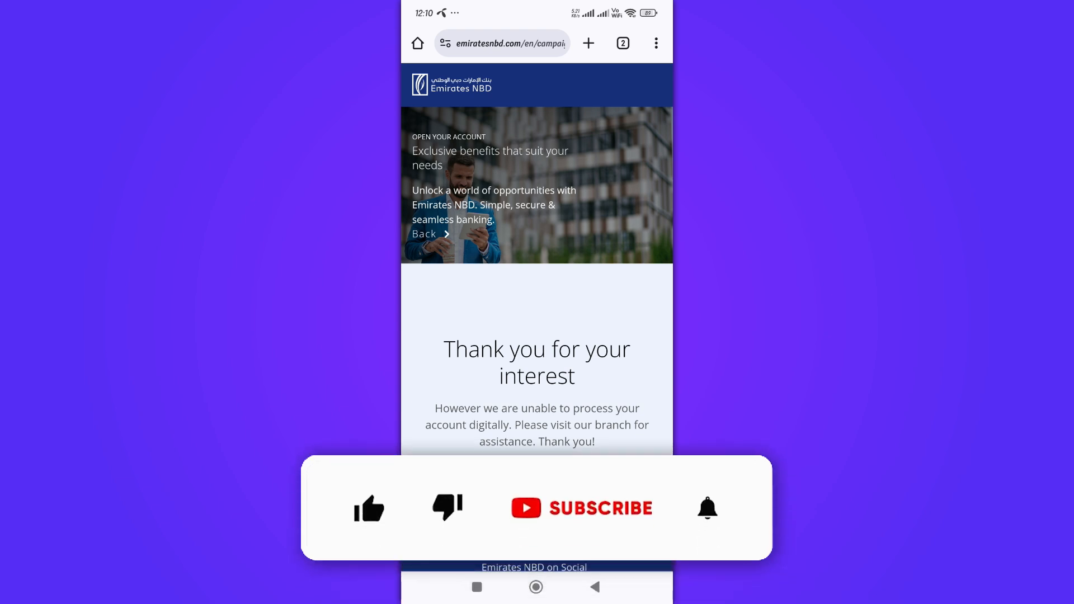
pyautogui.click(368, 509)
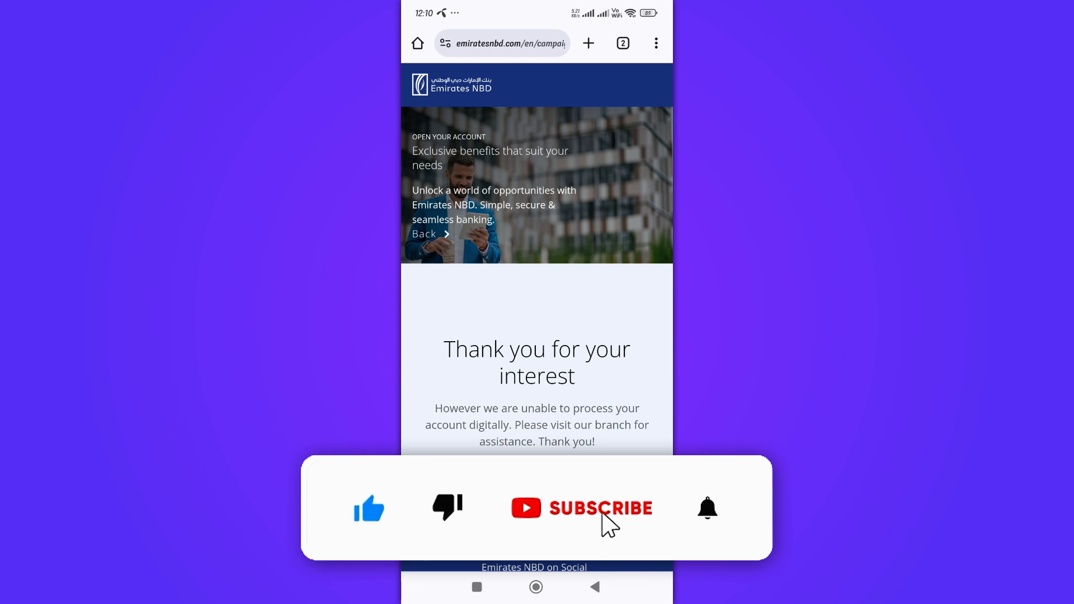
pyautogui.click(581, 508)
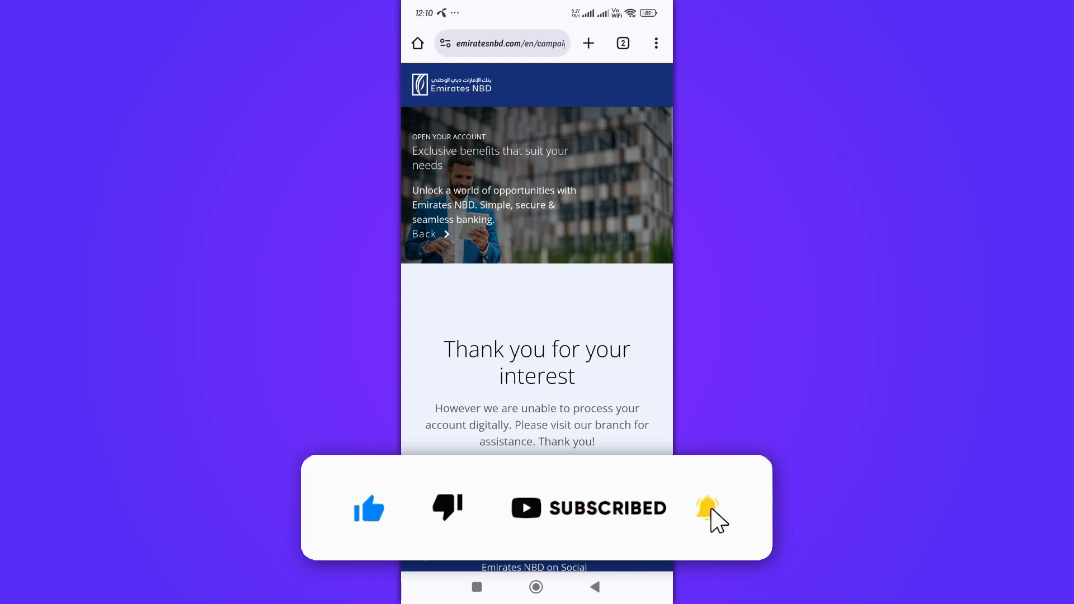